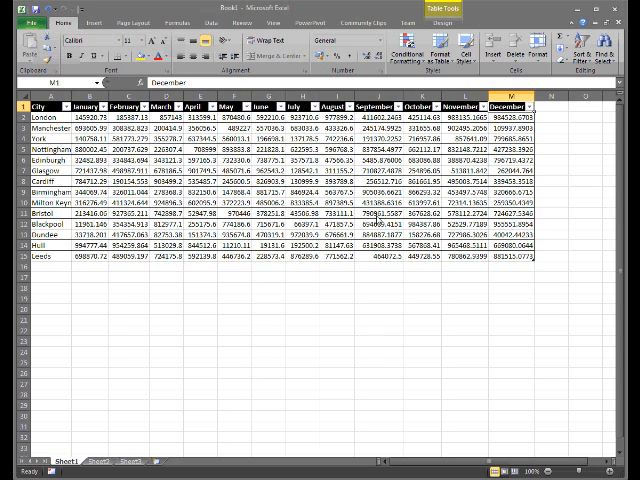
Insert a new column after December and head it 'Chart'
left_click(378, 216)
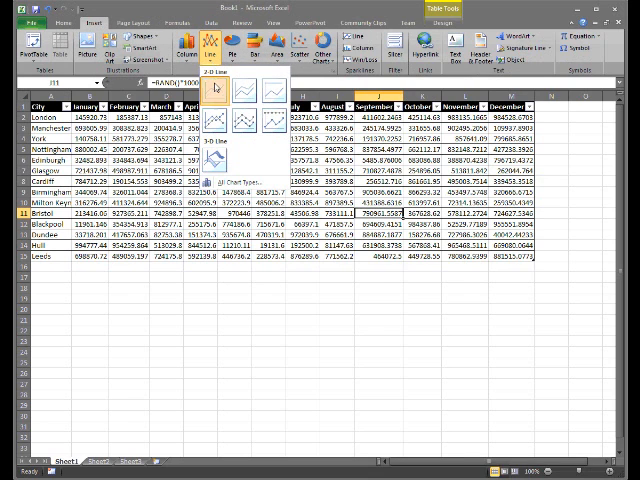
left_click(232, 96)
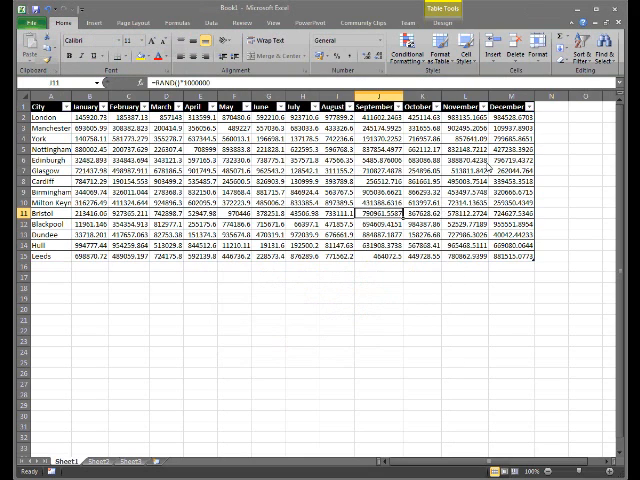
right_click(518, 102)
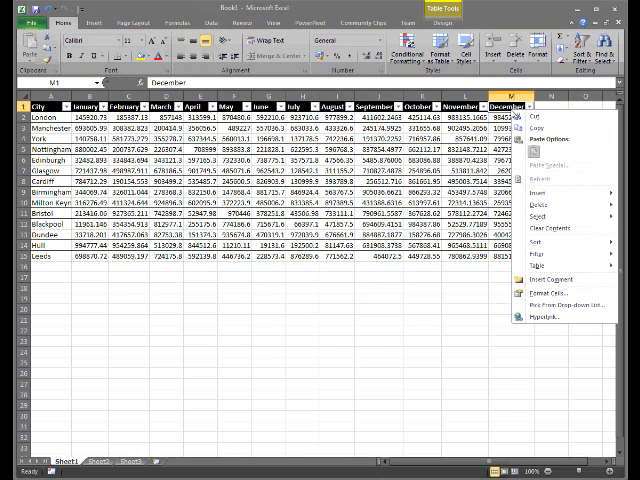
mouse_move(560, 192)
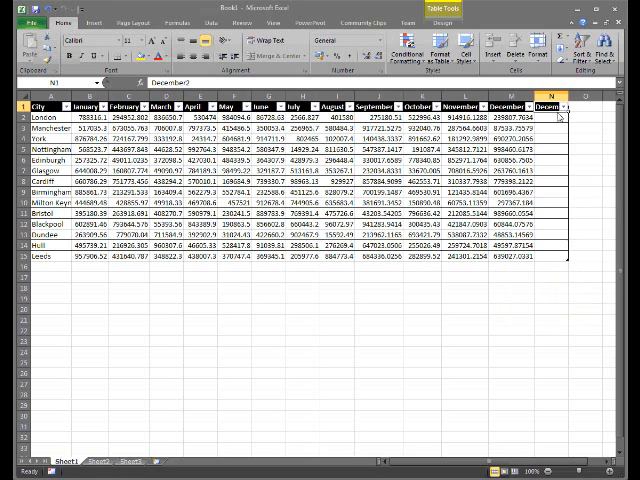
type("Chart")
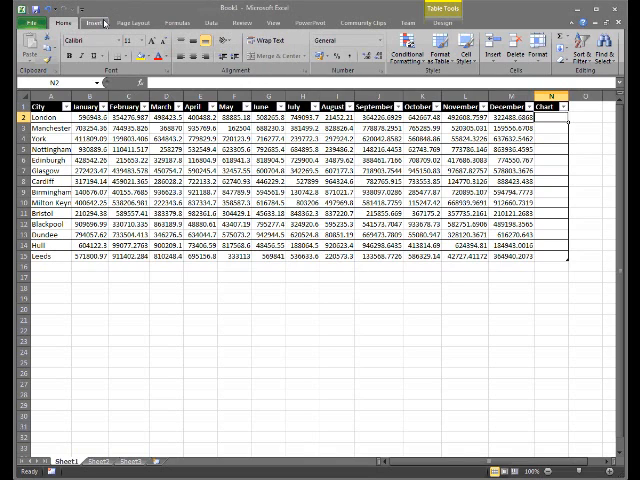
Insert Line sparklines of each city's January–December values into the Chart column
left_click(98, 20)
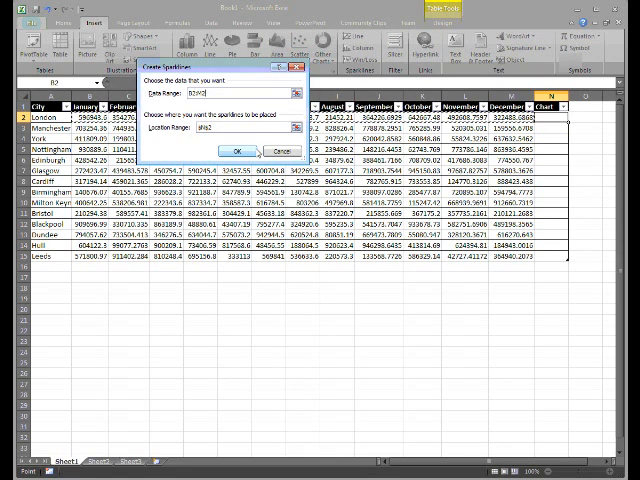
left_click(244, 152)
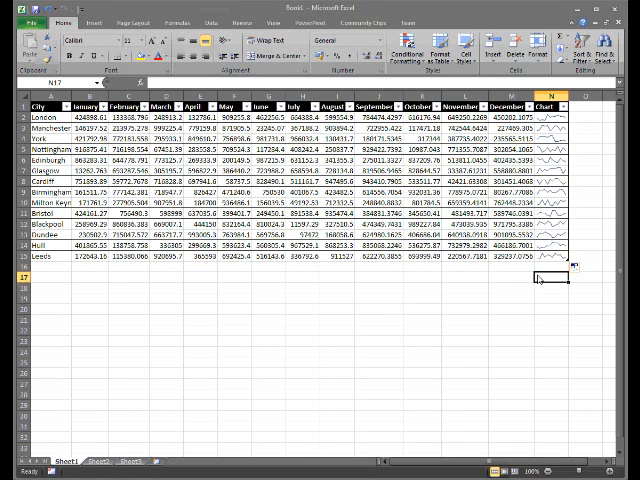
mouse_move(540, 280)
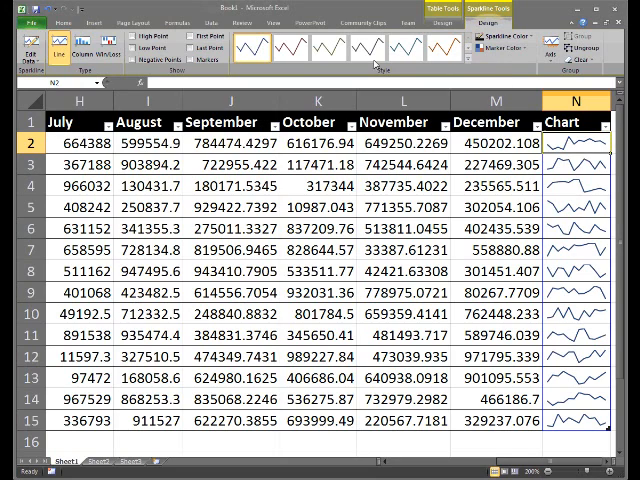
Apply a new sparkline style, show High and Low Points, and set their marker colours
left_click(120, 36)
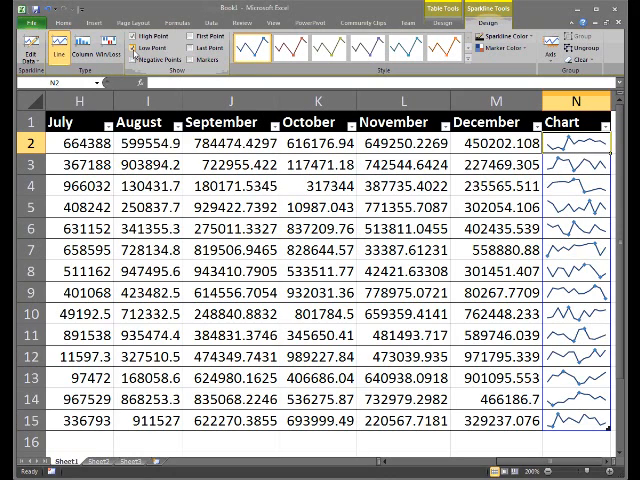
left_click(294, 44)
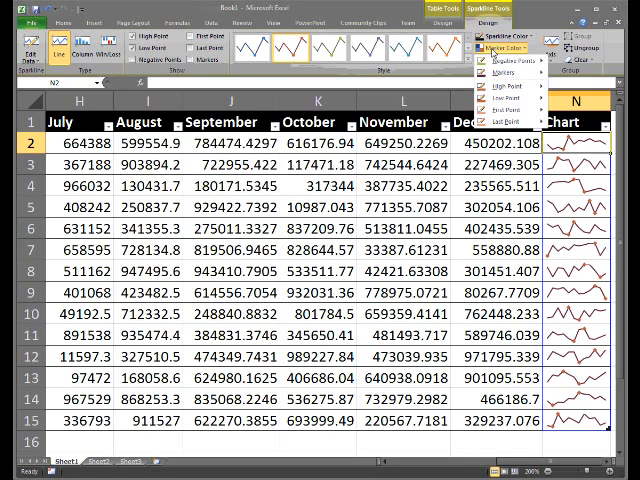
left_click(508, 96)
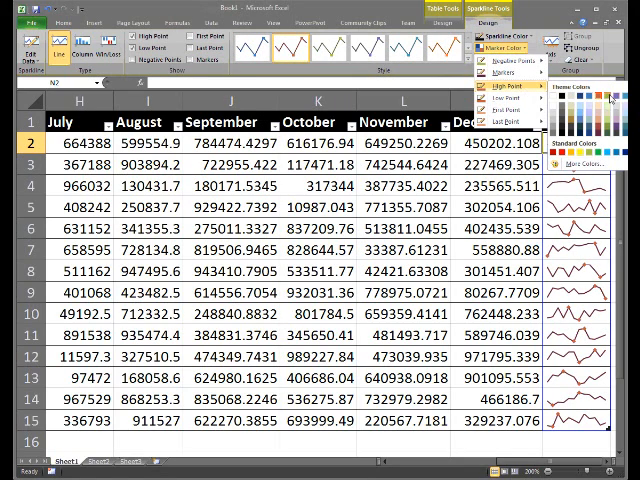